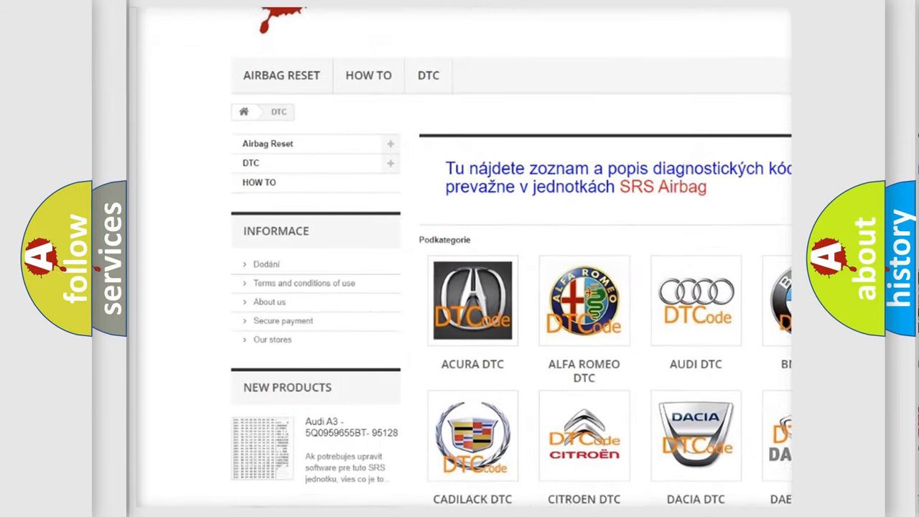
pyautogui.scroll(-3)
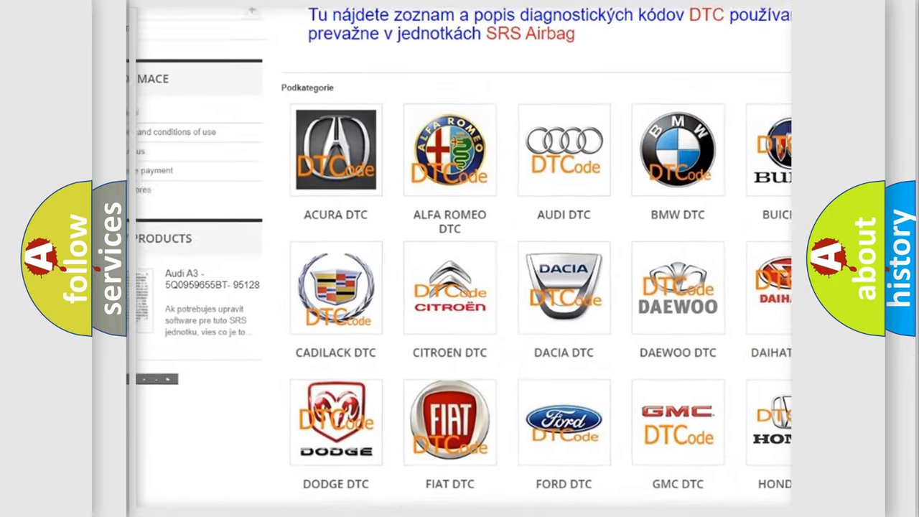
pyautogui.scroll(-3)
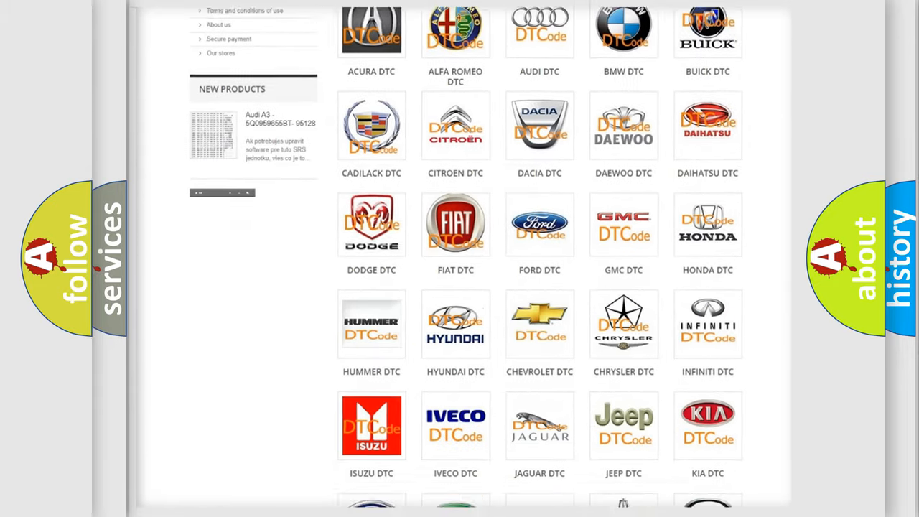
pyautogui.scroll(-3)
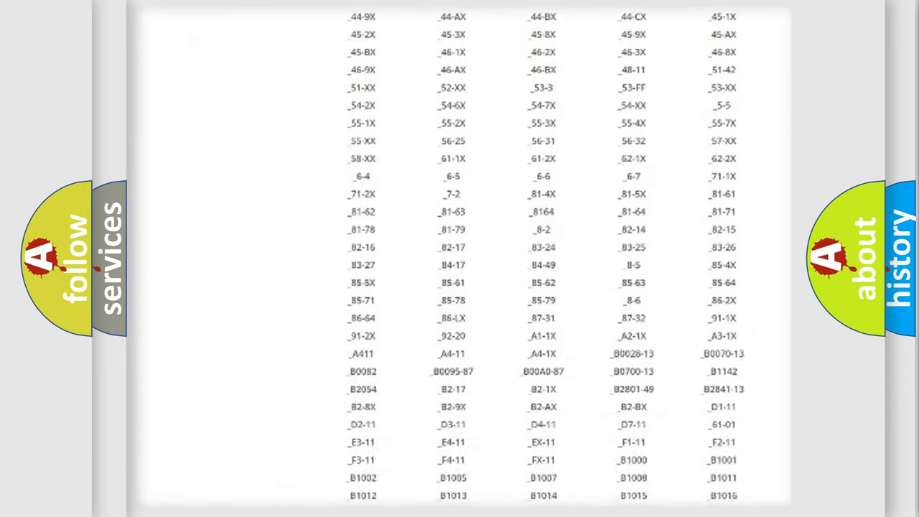
pyautogui.scroll(-3)
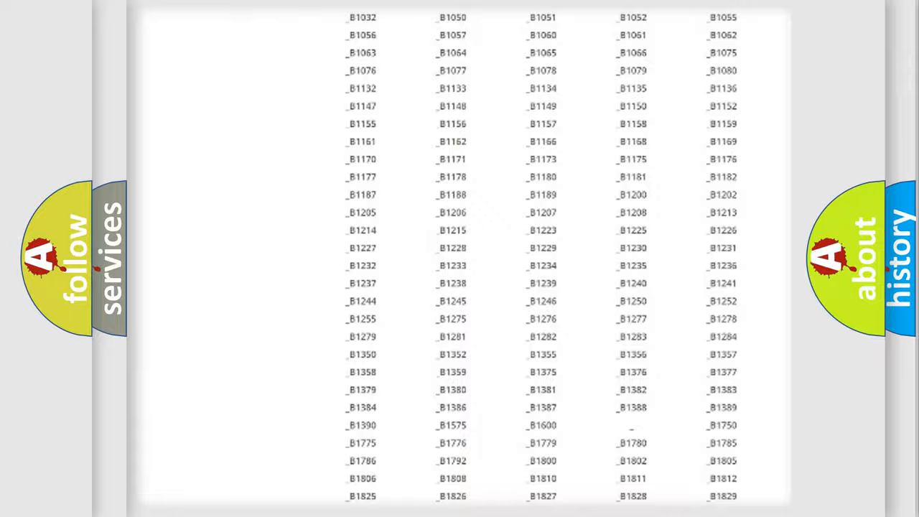